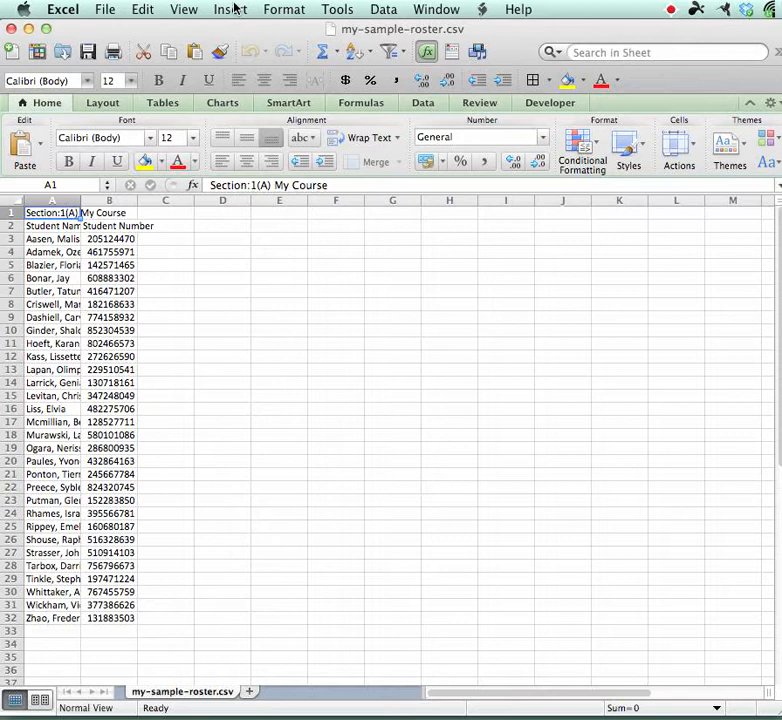
mouse_move(291, 293)
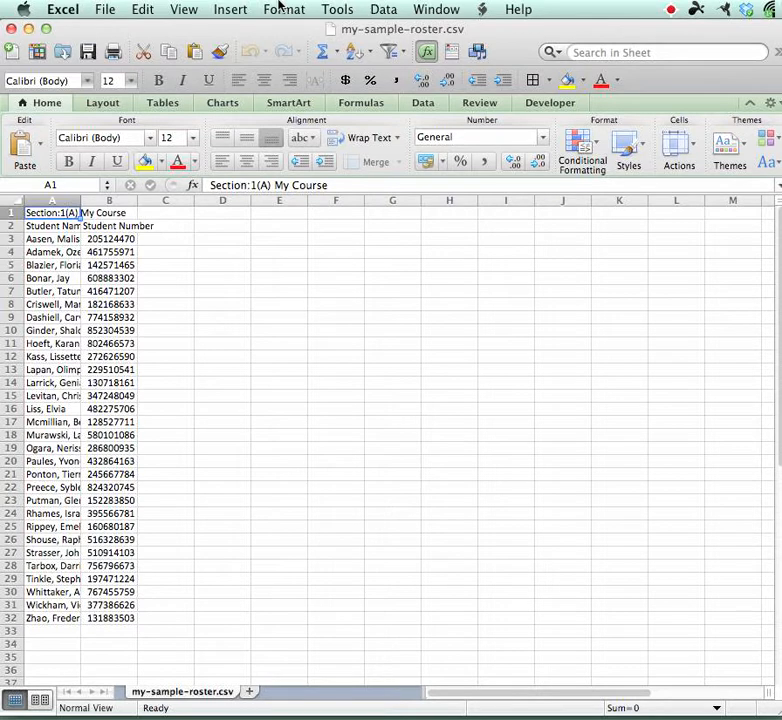
- Show the Tools menu's Macro commands, passing briefly through the Data menu
left_click(383, 9)
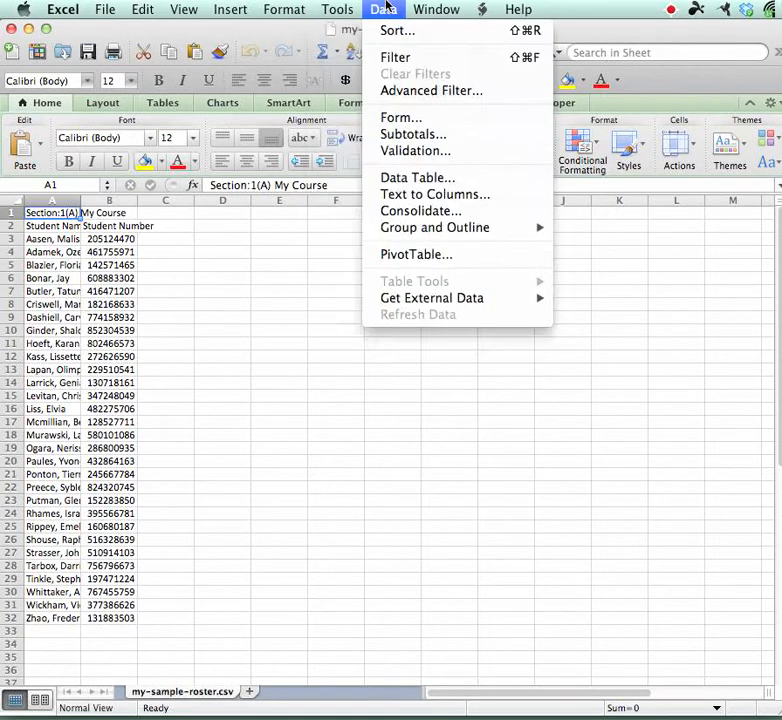
left_click(337, 9)
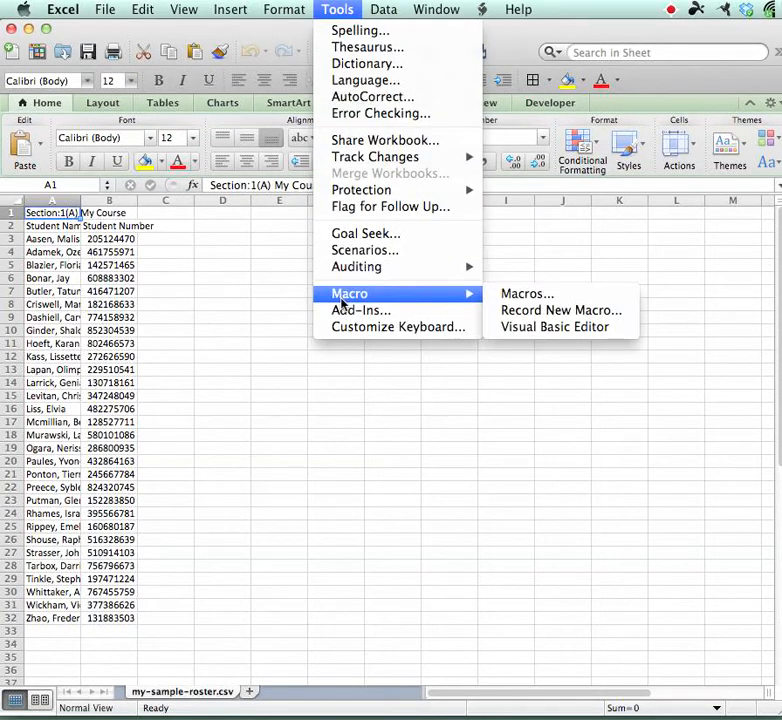
mouse_move(561, 310)
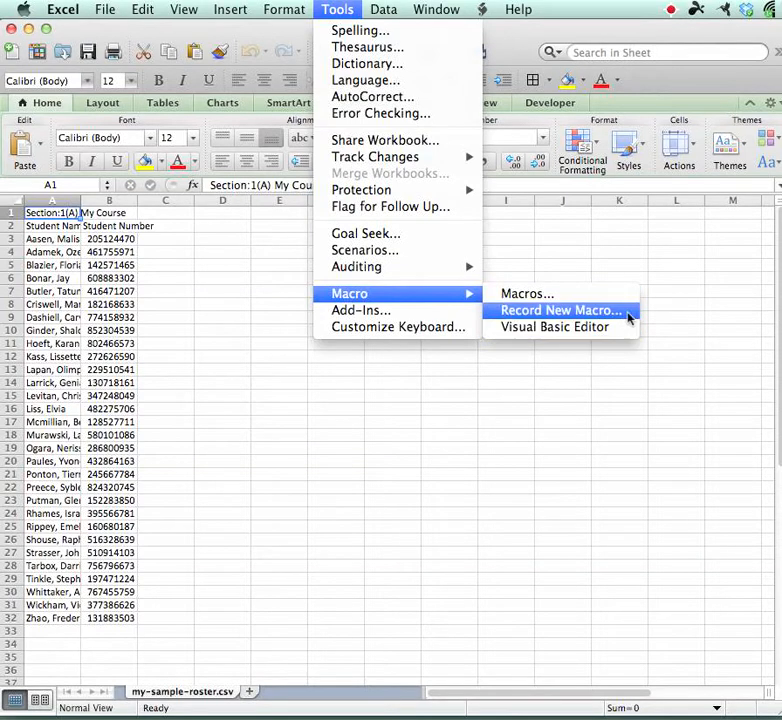
- Define new macro GradeCamForGrades with shortcut G, stored in the Personal Macro Workbook
left_click(560, 310)
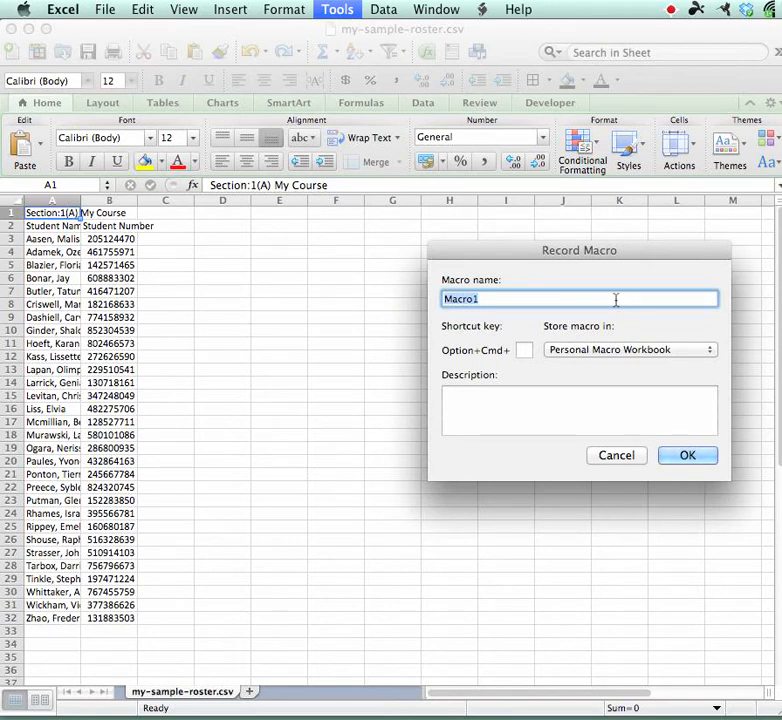
type("Grade")
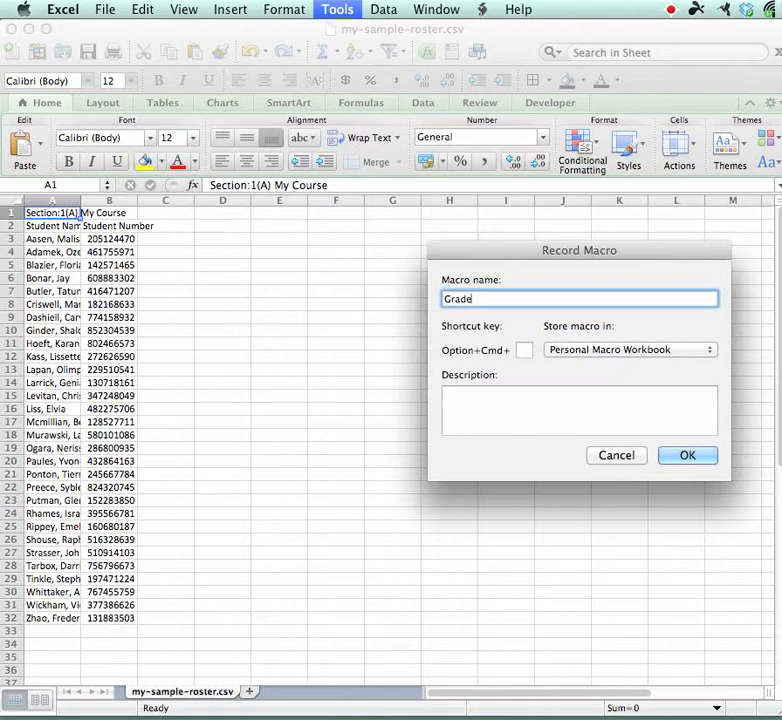
type("CamForl")
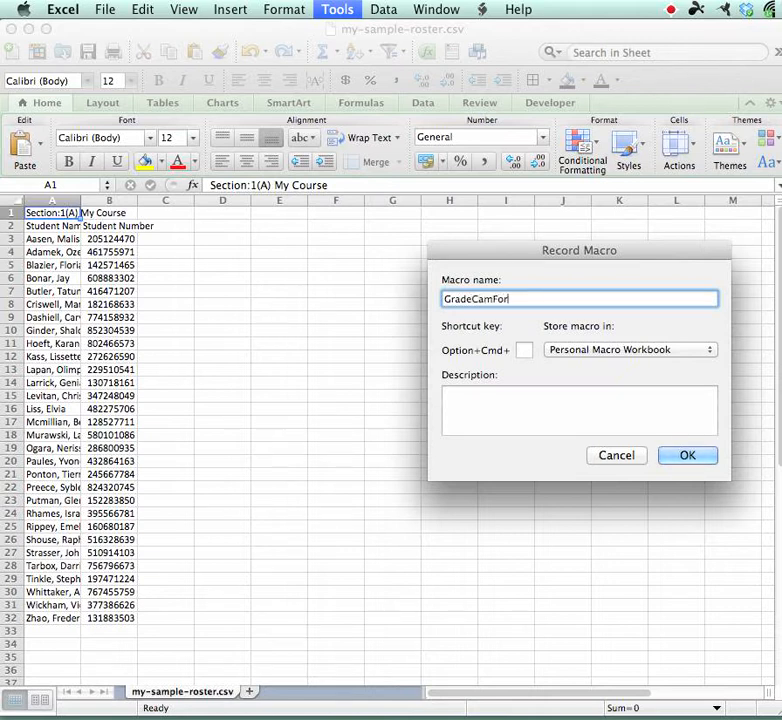
type("Grade")
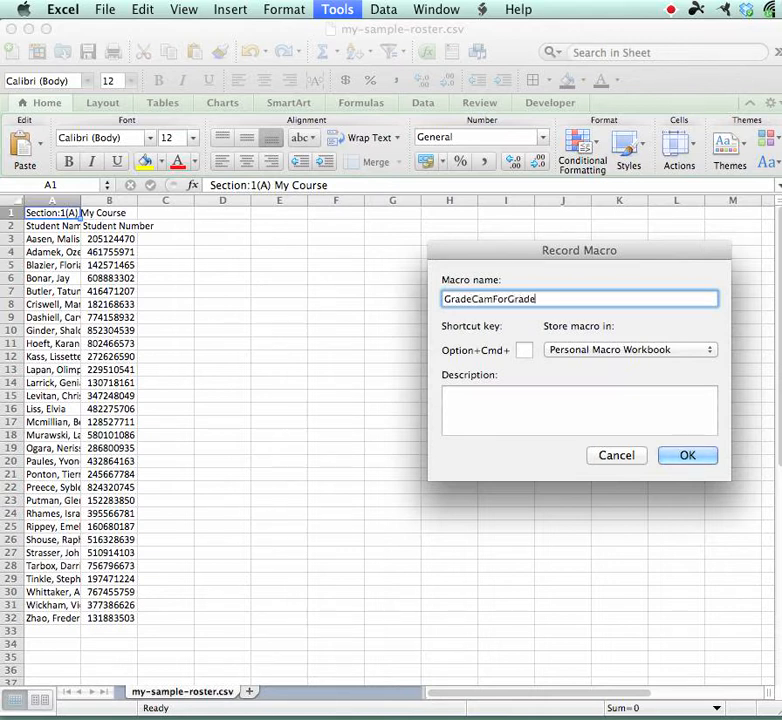
type("s")
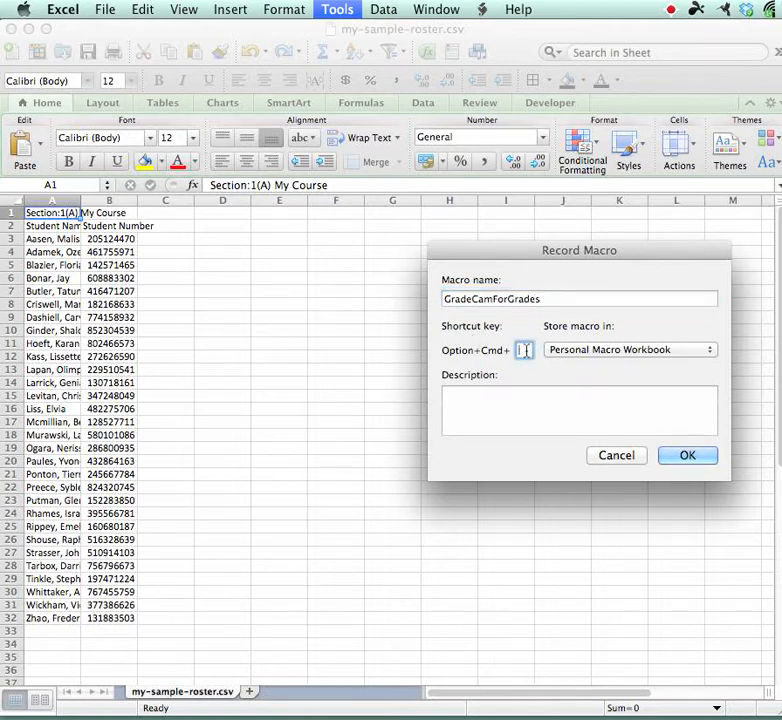
type("G")
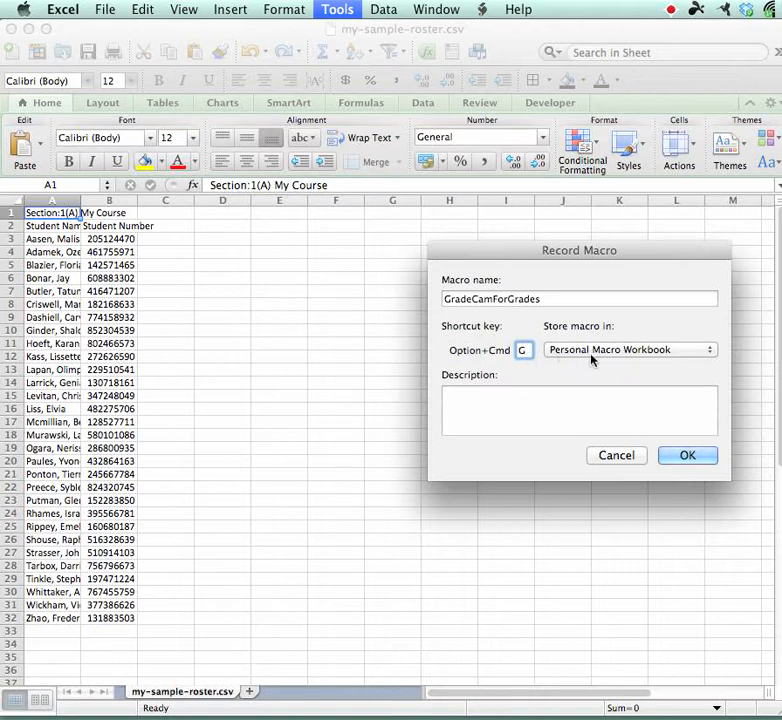
left_click(630, 349)
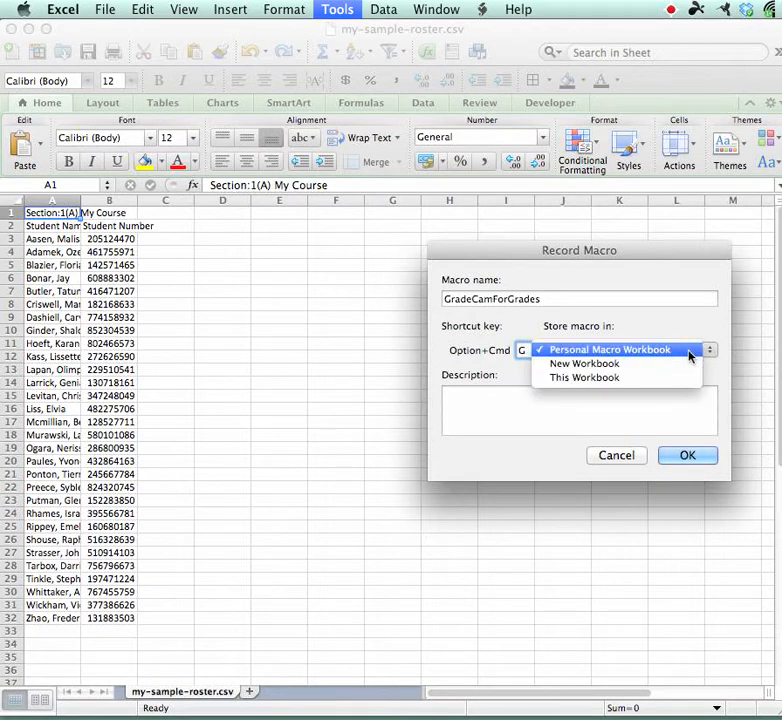
left_click(608, 349)
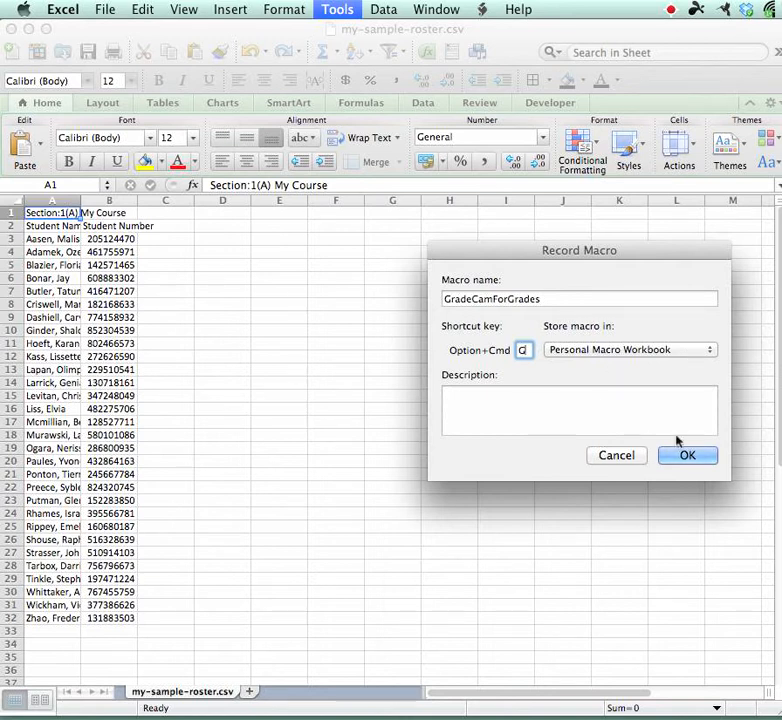
left_click(688, 455)
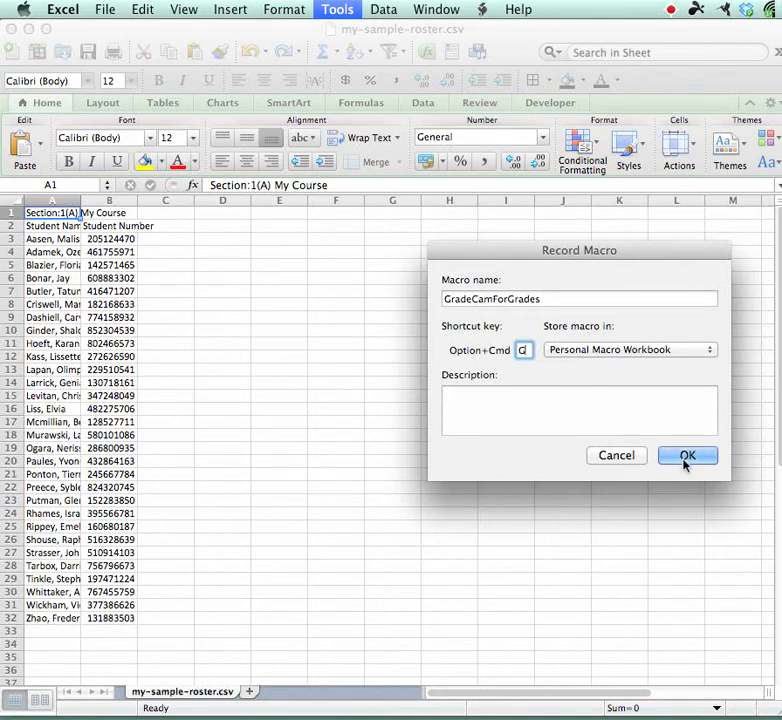
- Begin recording and insert a blank column B between names and student numbers
left_click(687, 455)
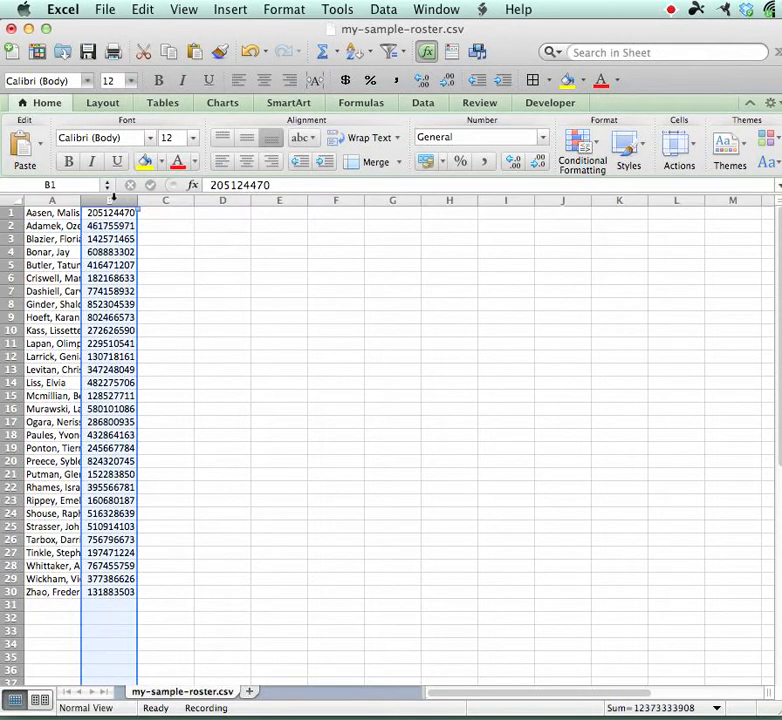
left_click(230, 9)
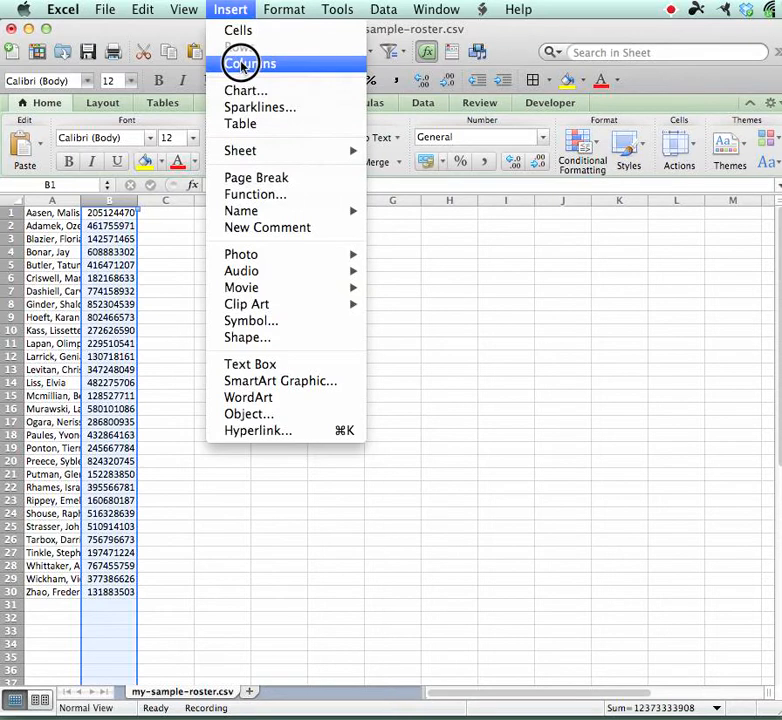
left_click(248, 63)
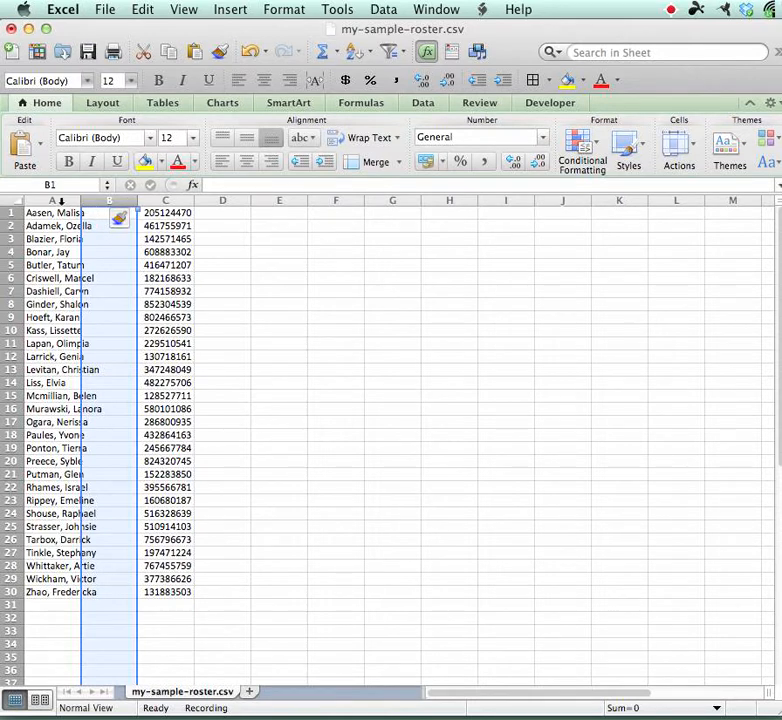
left_click(51, 212)
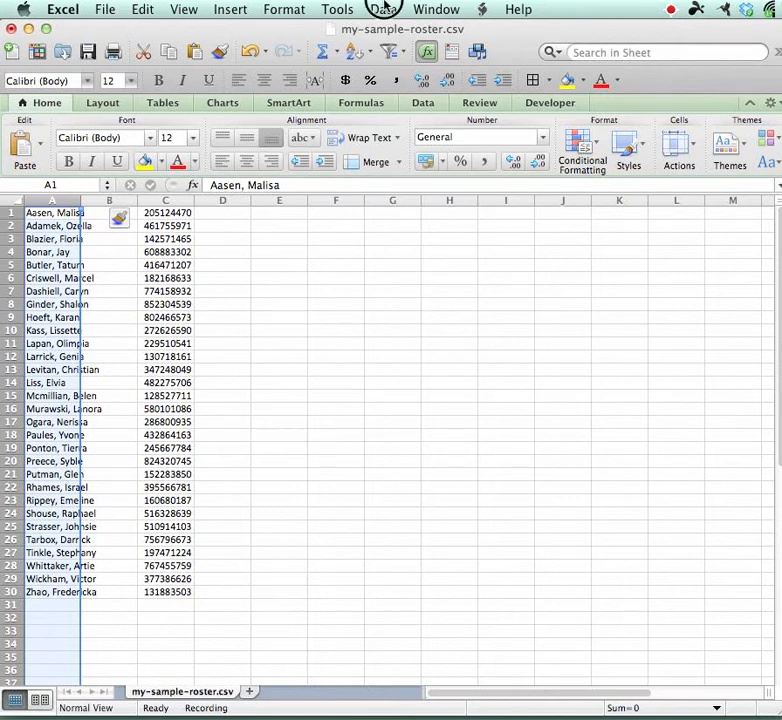
- Split the names in column A at the comma using Text to Columns, Delimited
left_click(383, 9)
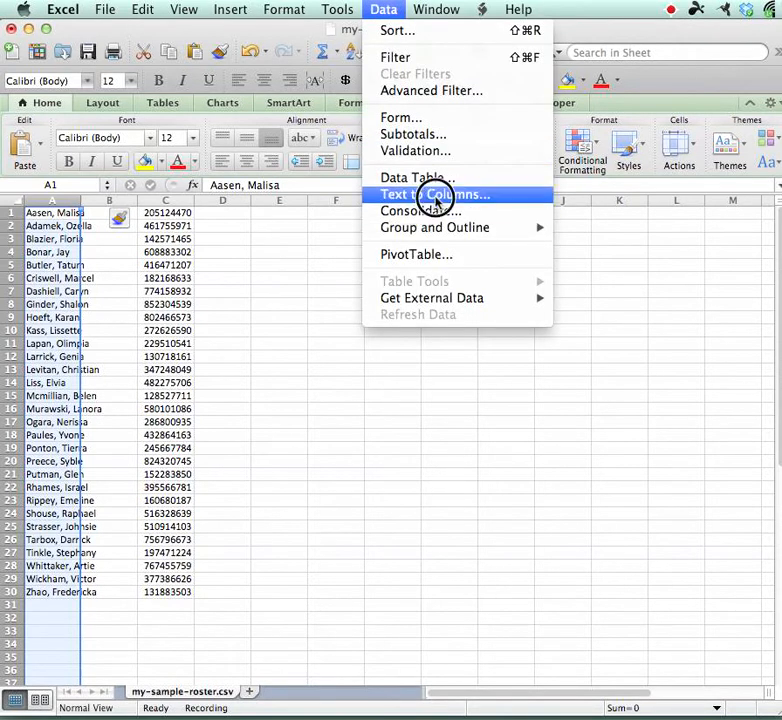
mouse_move(520, 196)
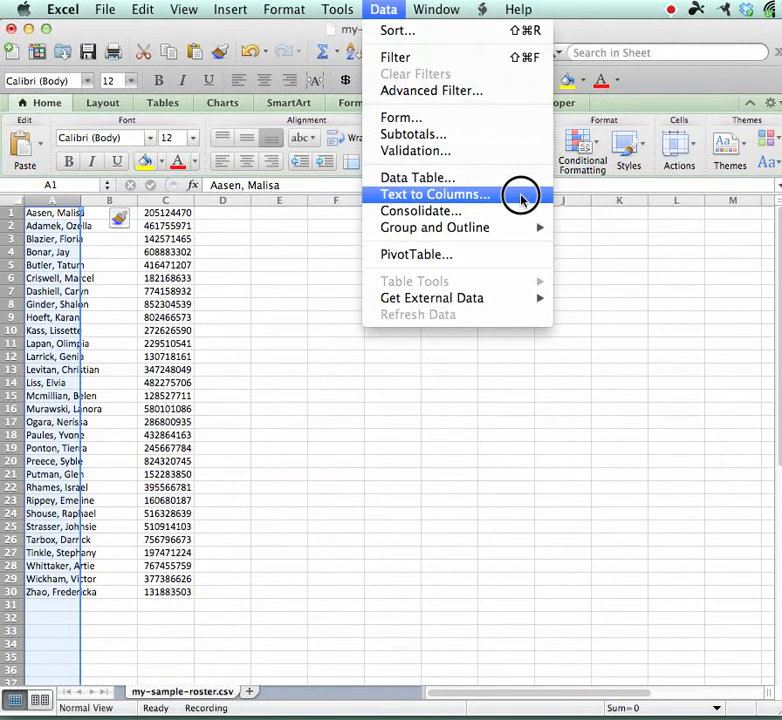
left_click(434, 194)
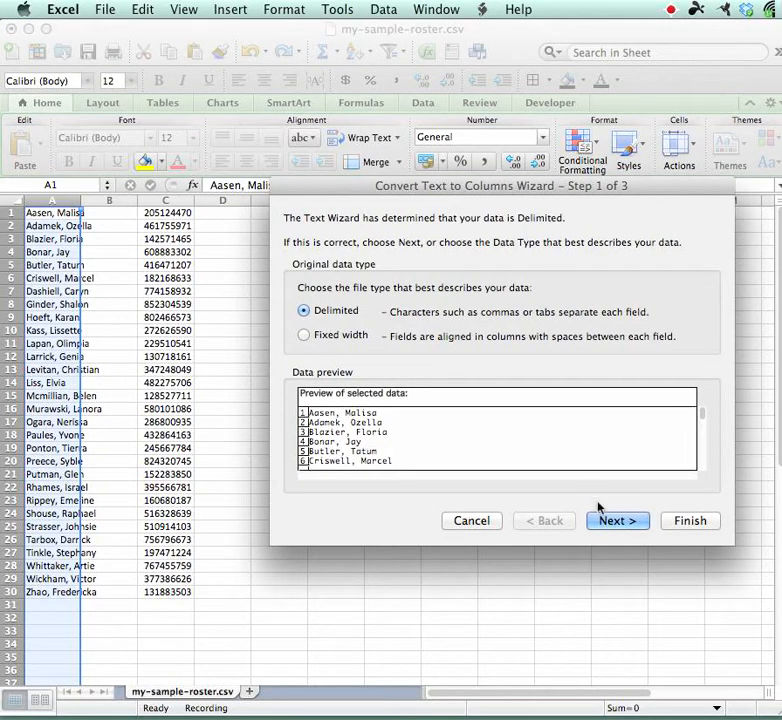
left_click(616, 520)
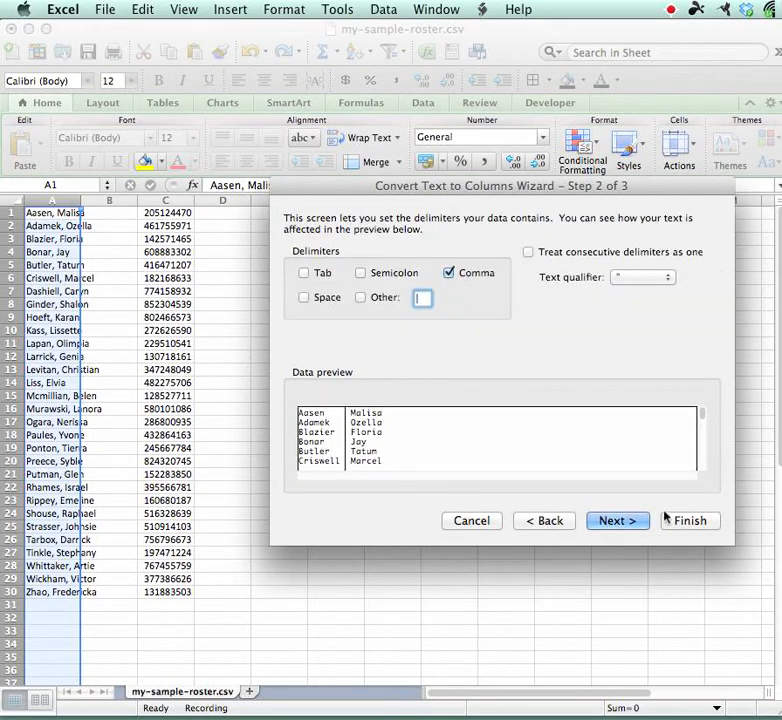
left_click(689, 520)
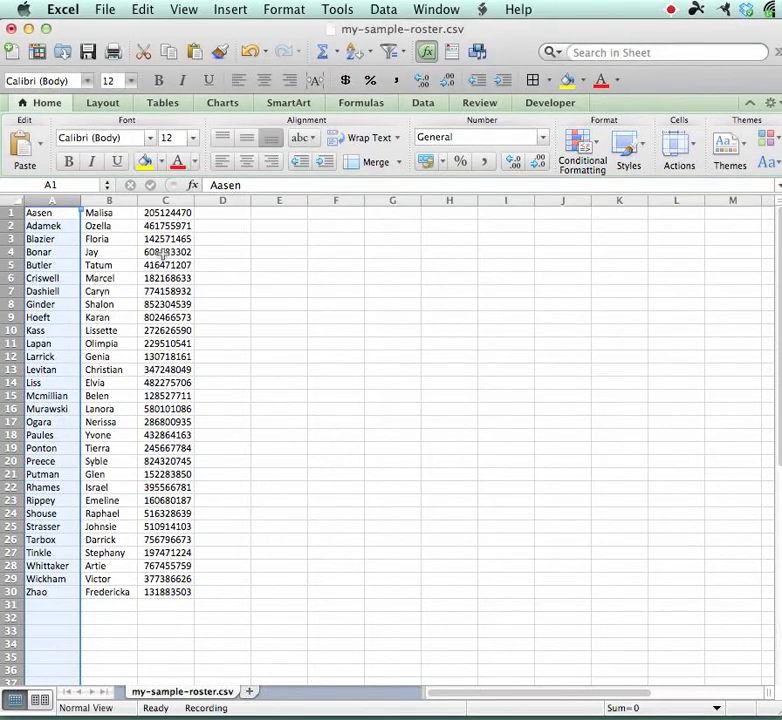
mouse_move(88, 395)
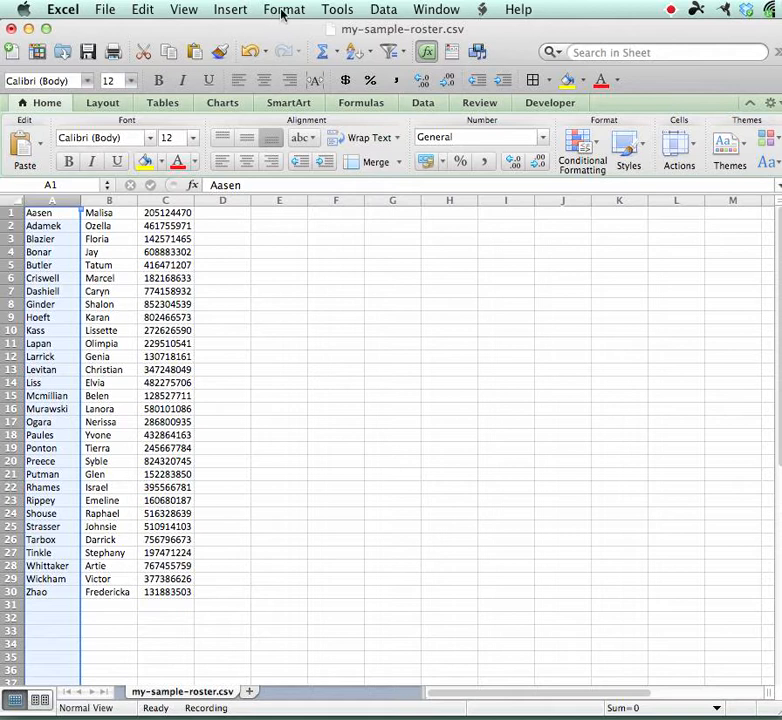
- End the GradeCamForGrades recording with Tools > Macro > Stop Recording
left_click(337, 9)
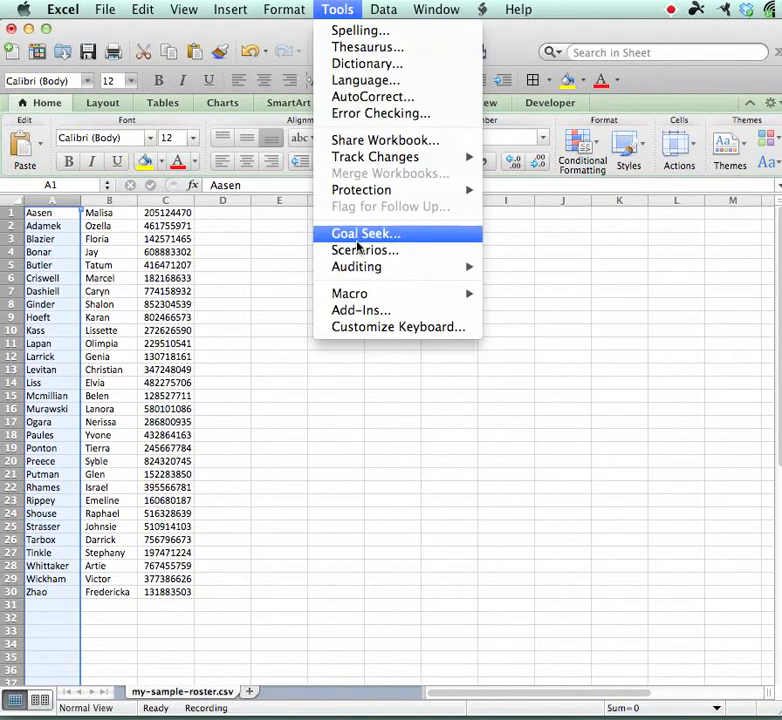
mouse_move(349, 293)
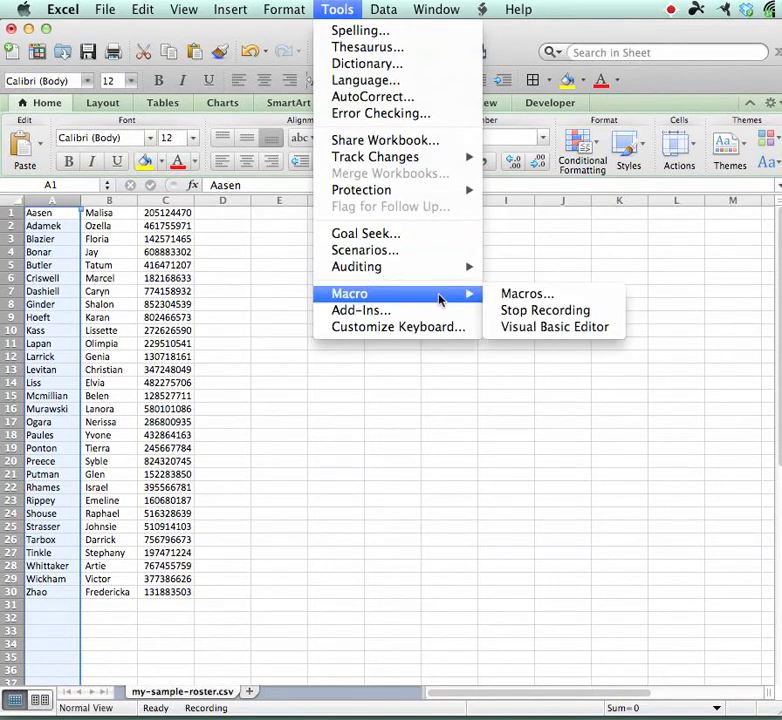
mouse_move(545, 310)
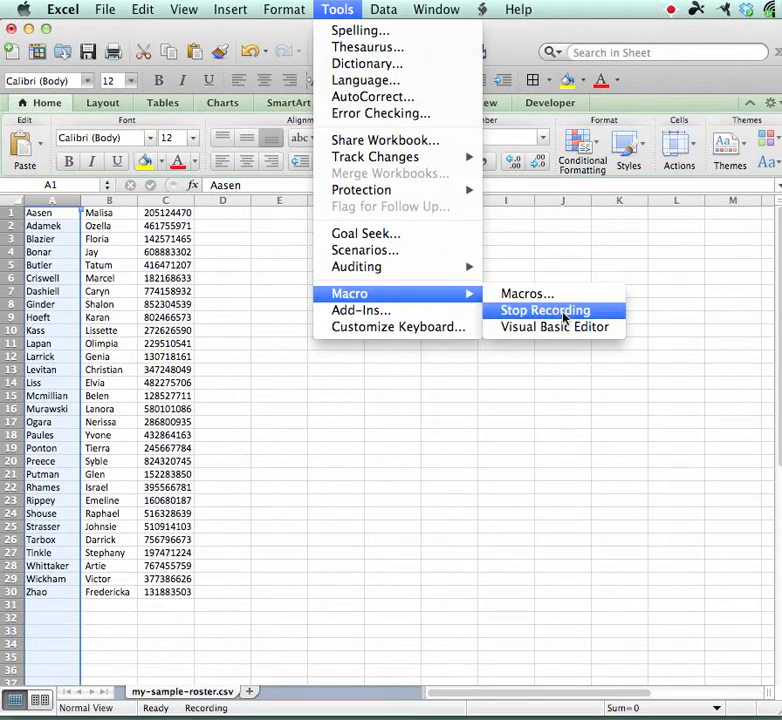
left_click(544, 310)
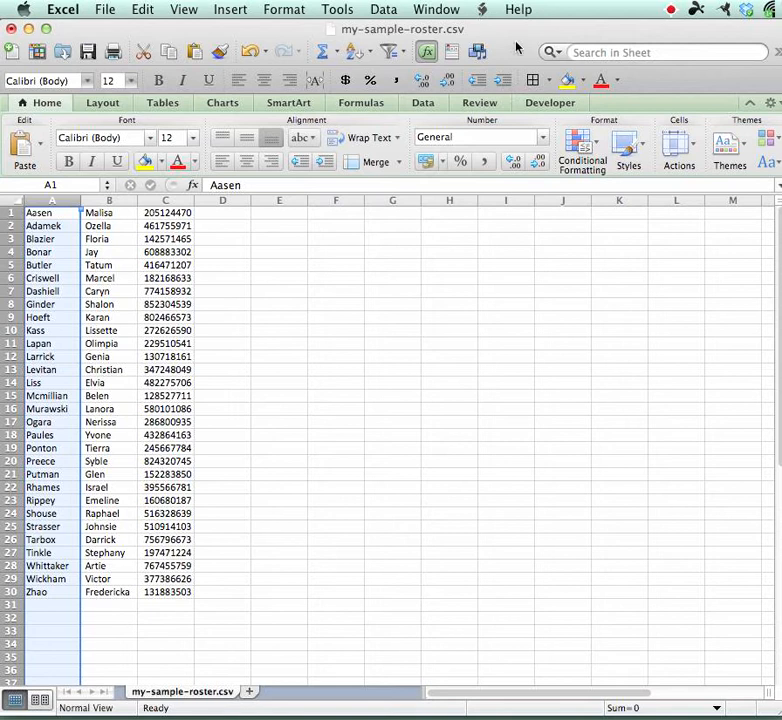
- Save the roster as CSV, replacing my-sample-roster-for-grades.csv on the Desktop
left_click(104, 9)
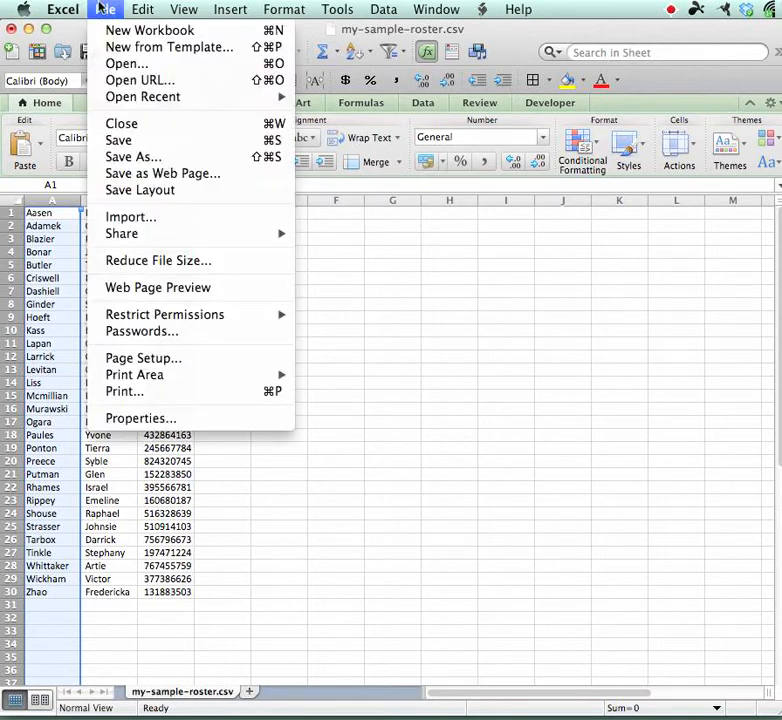
left_click(133, 157)
type("my-sample-roster-for-grades.csv")
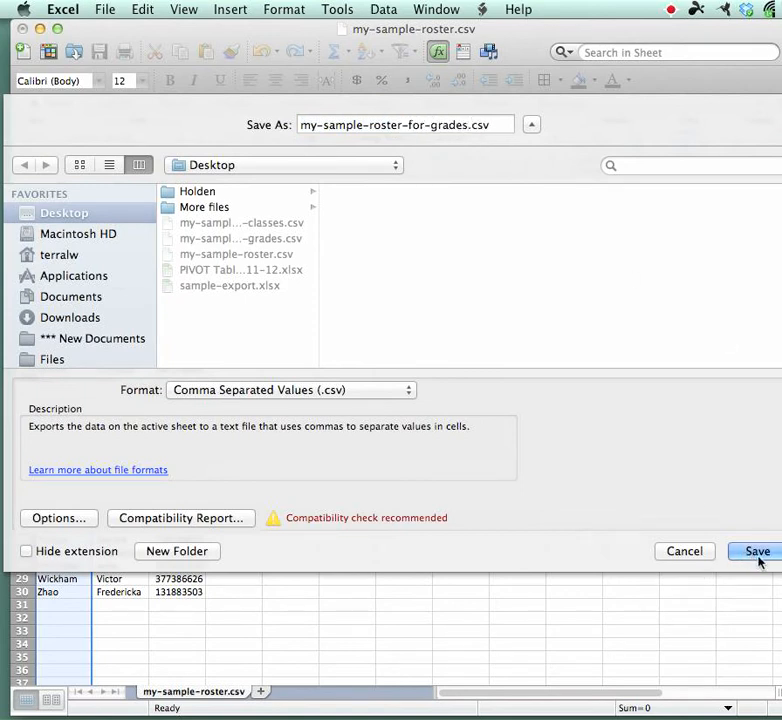
left_click(757, 551)
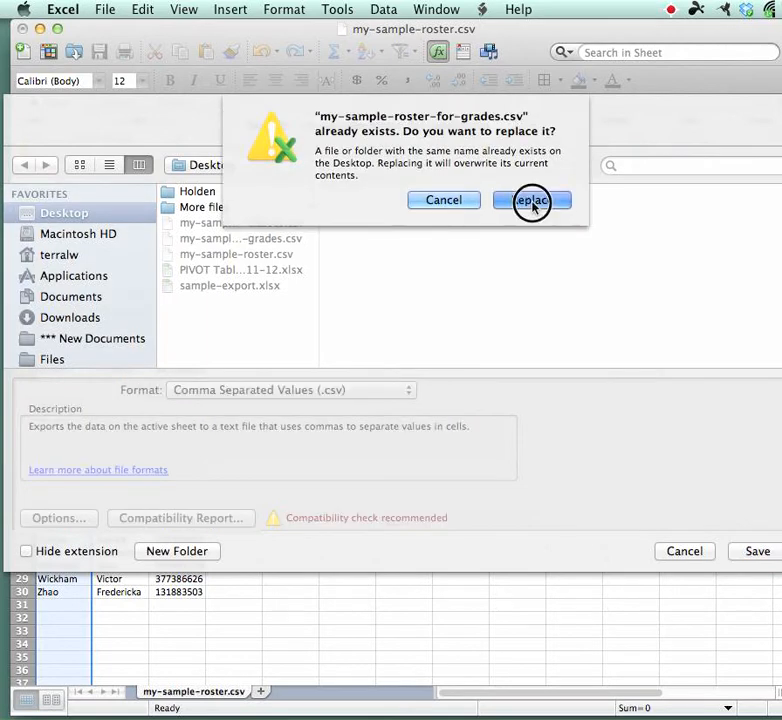
left_click(532, 200)
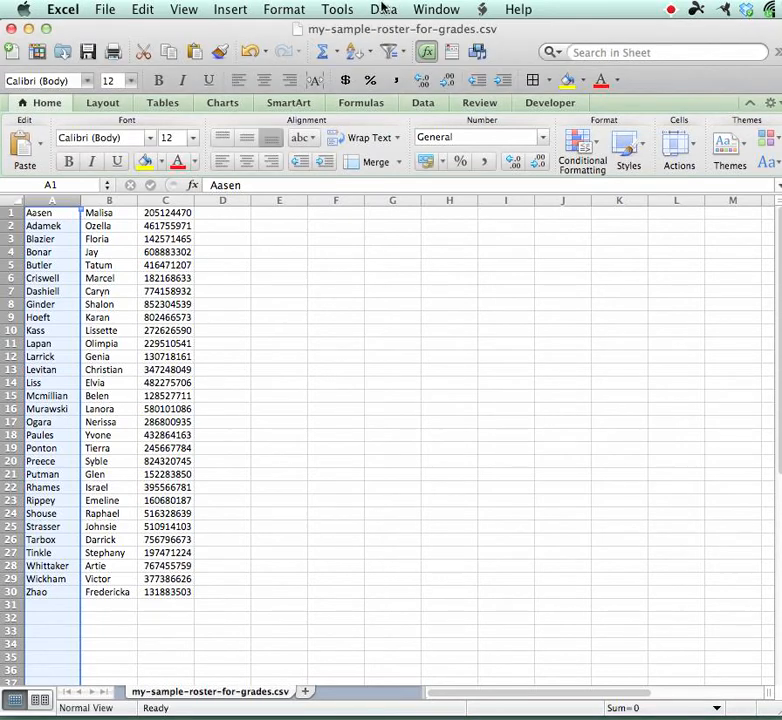
left_click(337, 9)
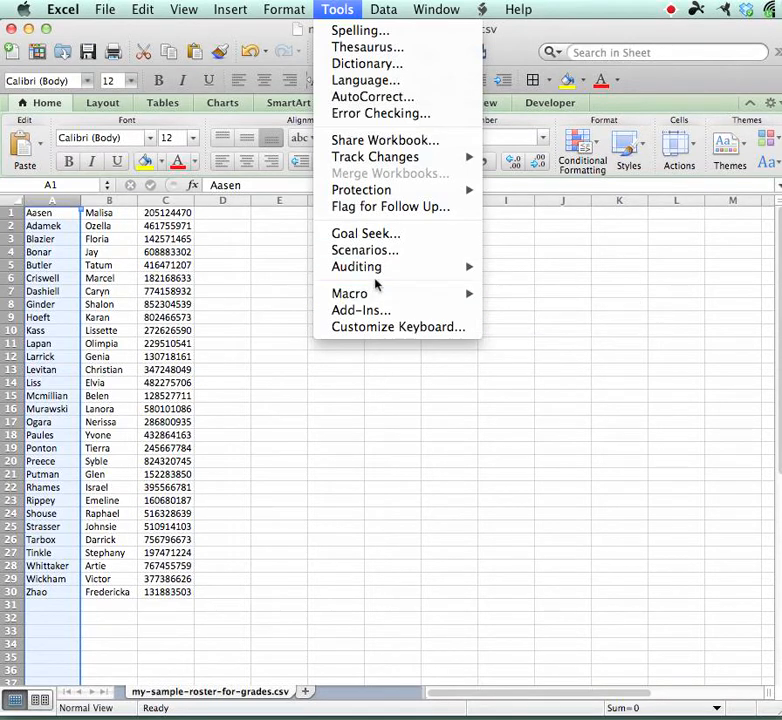
mouse_move(350, 293)
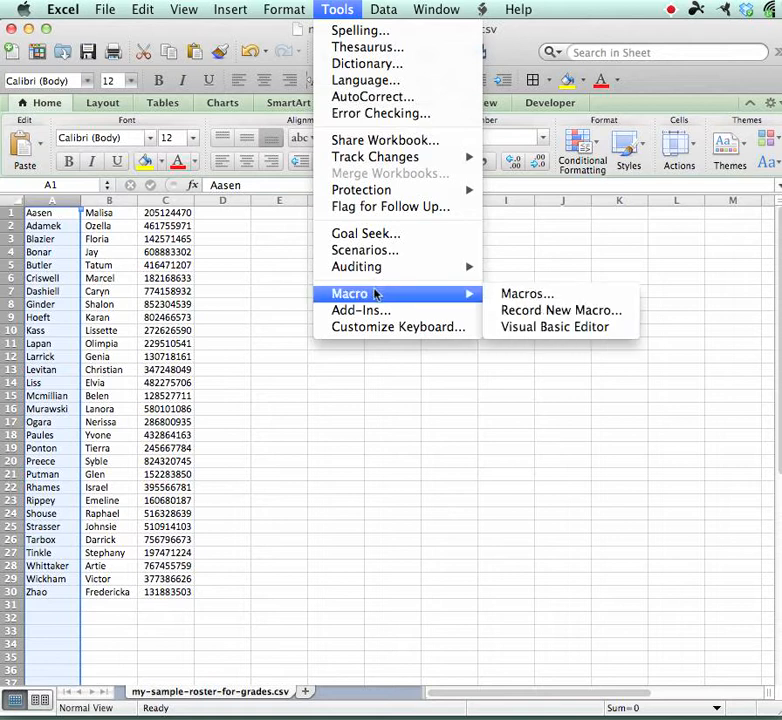
mouse_move(561, 310)
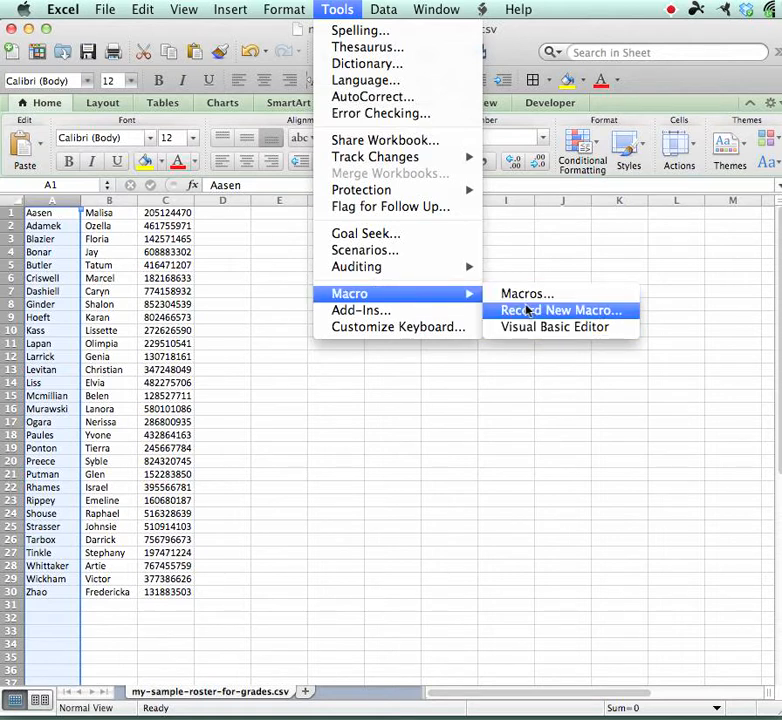
- Record macro GradeCamForRosters with shortcut R in the Personal Macro Workbook
left_click(561, 310)
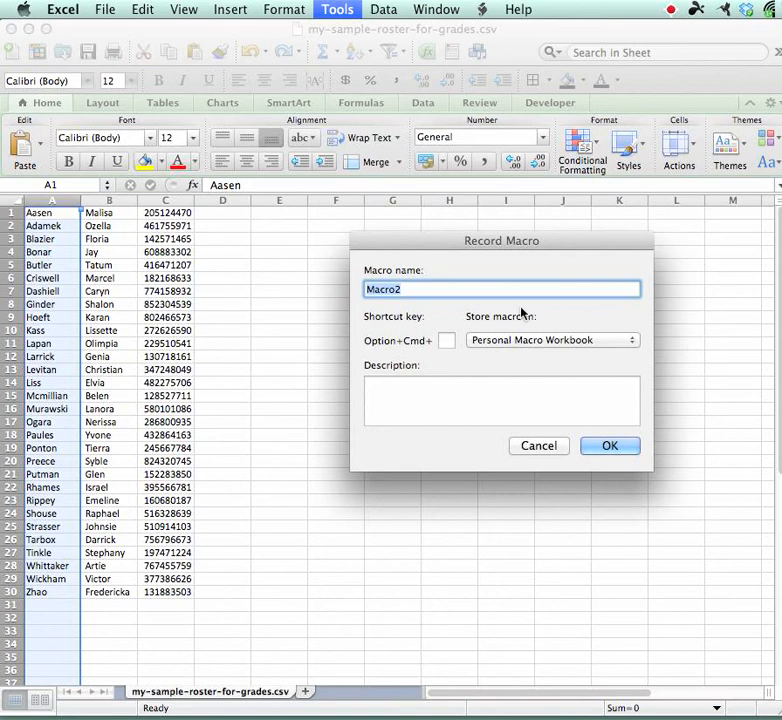
type("GRad")
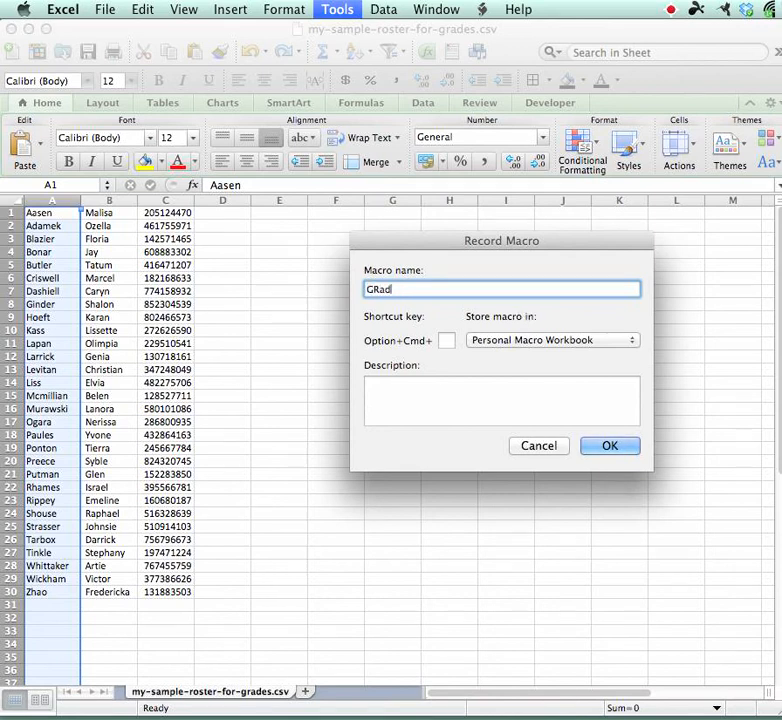
type("GradeCamForR")
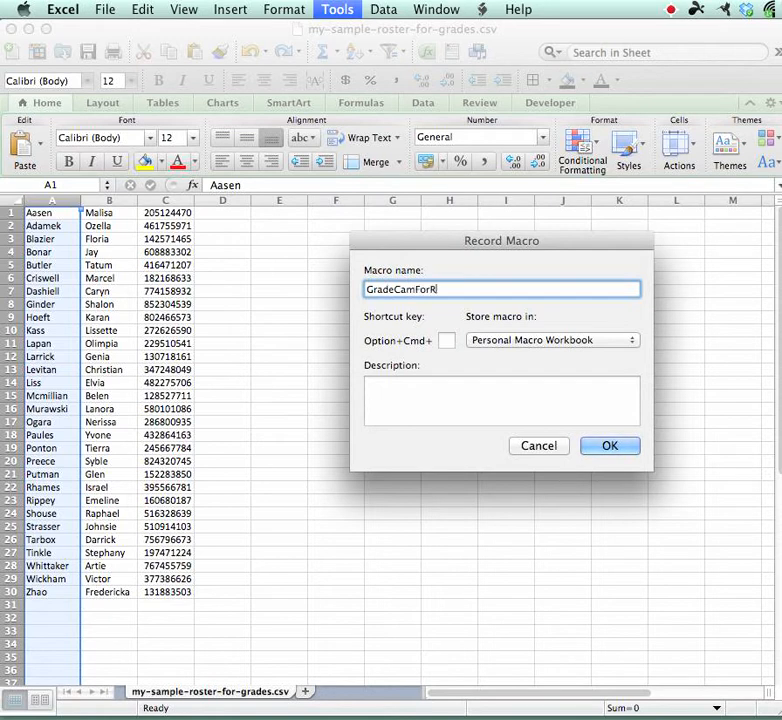
type("osters")
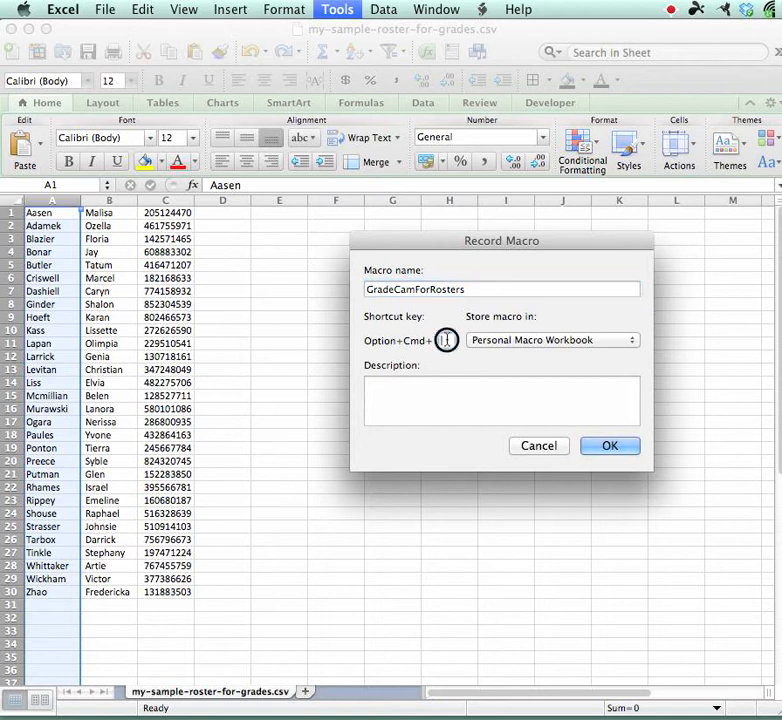
type("R")
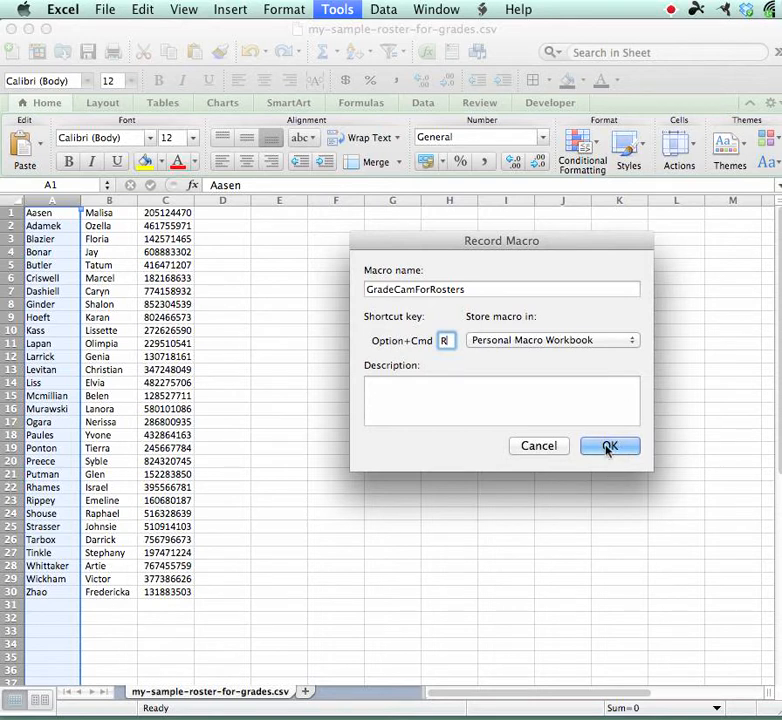
left_click(609, 445)
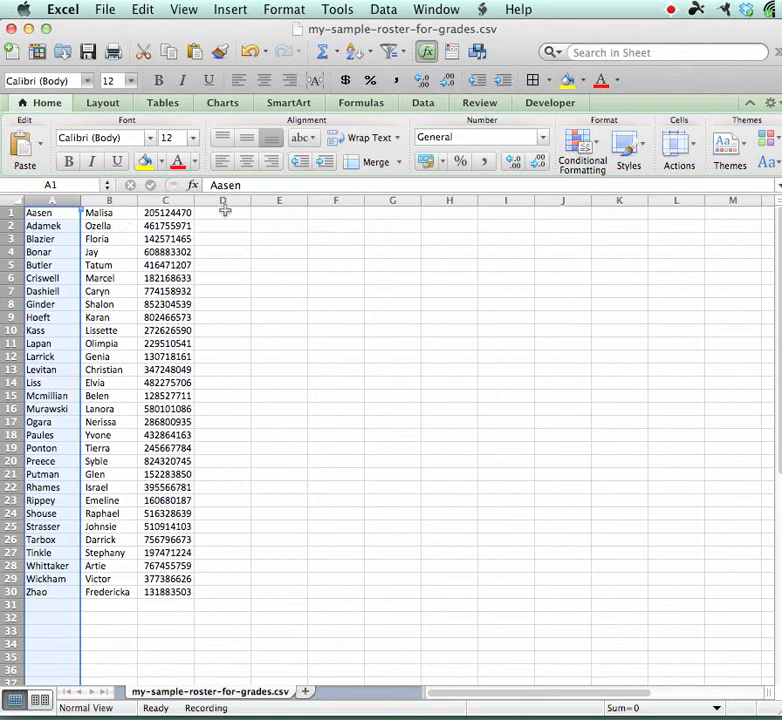
- Enter =RIGHT(C1,4) in cell D1 so it shows 4470
left_click(223, 212)
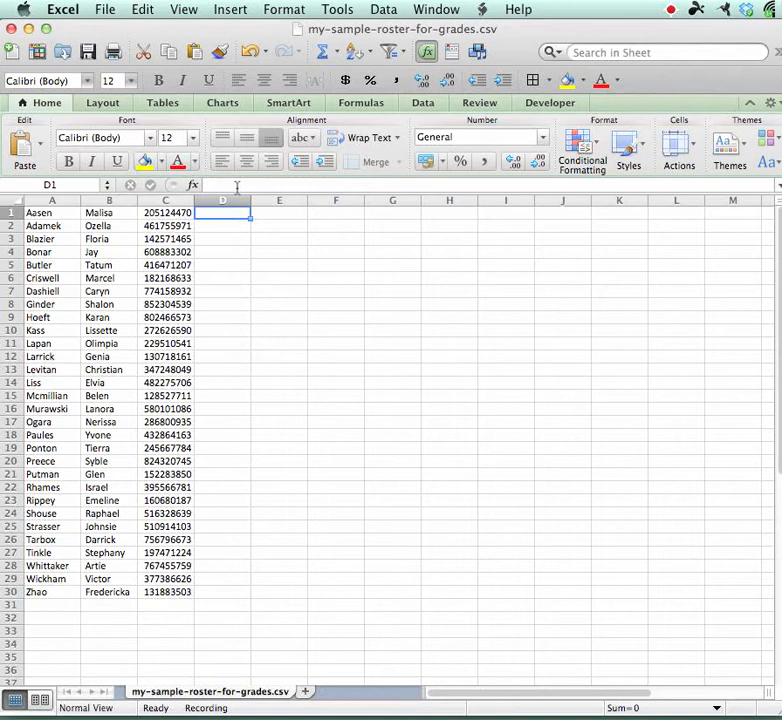
double_click(222, 213)
type("=")
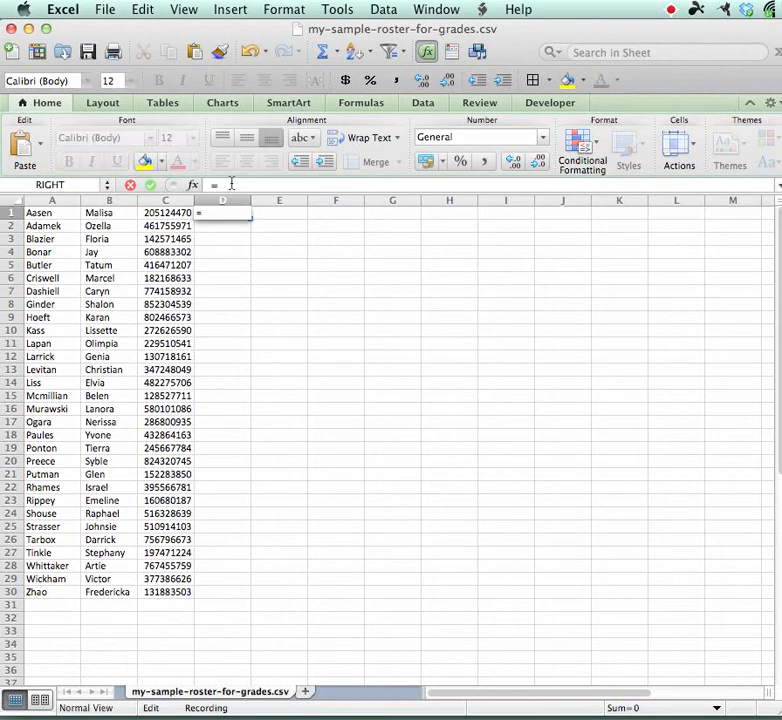
type("RIGHT(")
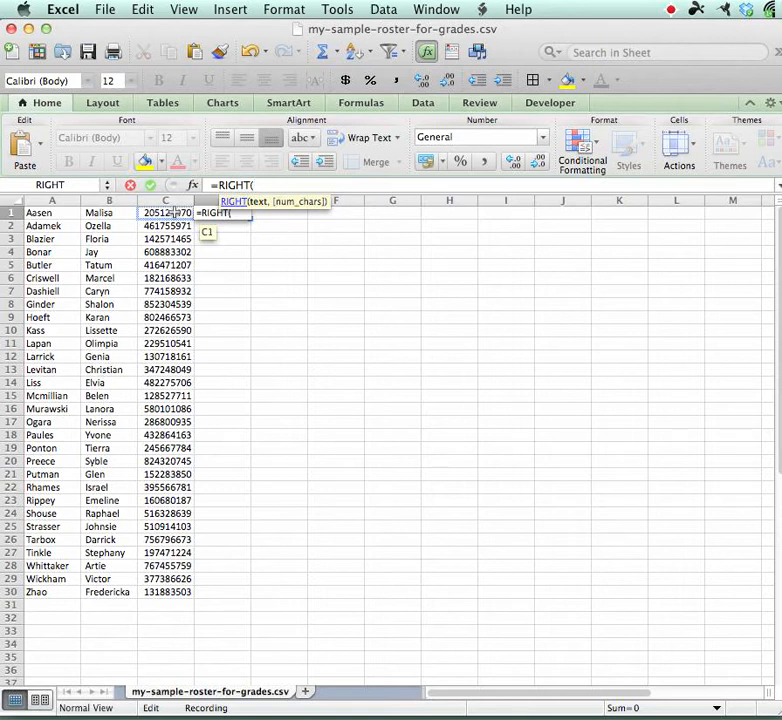
left_click(163, 213)
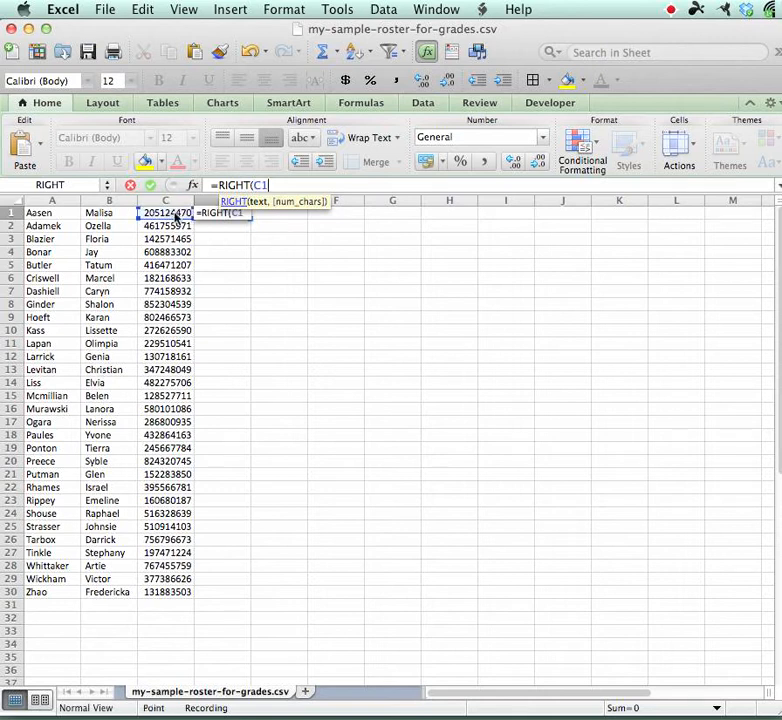
type(",4")
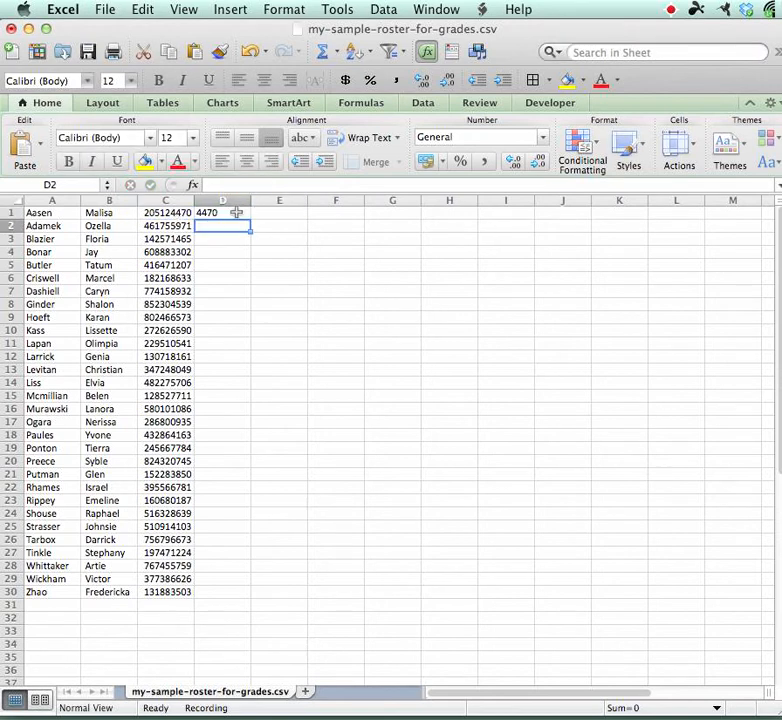
left_click(222, 212)
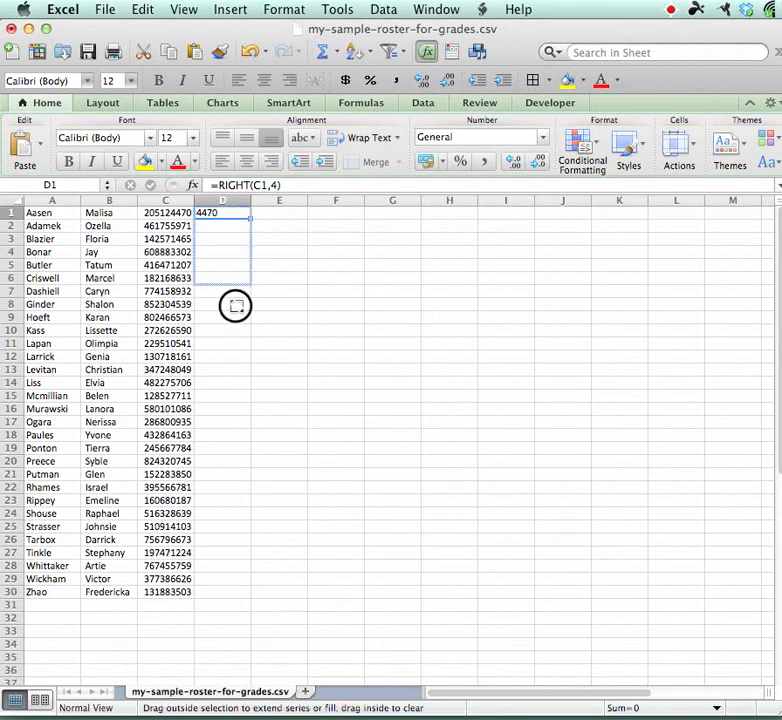
- Copy the D1 RIGHT formula down through row 30 with the fill handle
left_click_drag(235, 305, 253, 596)
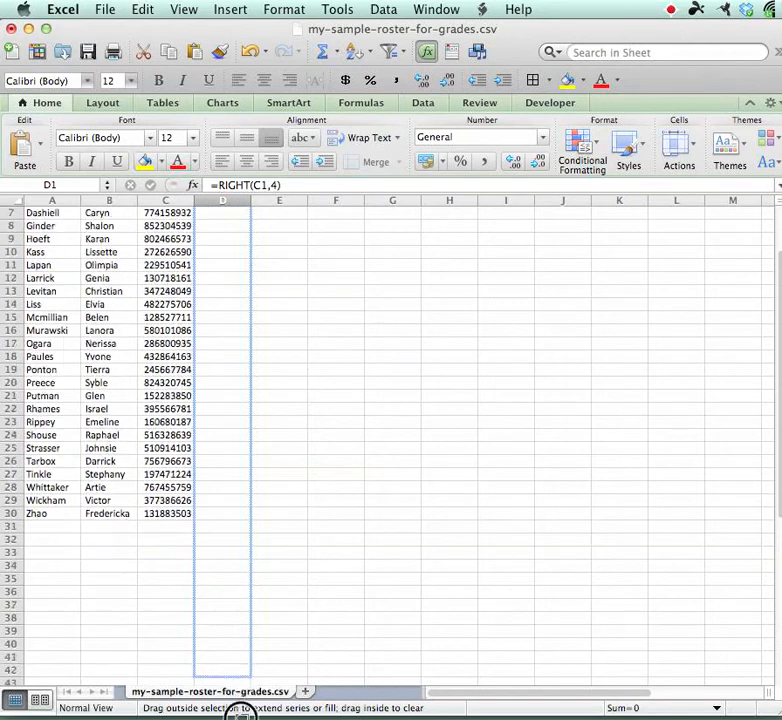
scroll("down", 3)
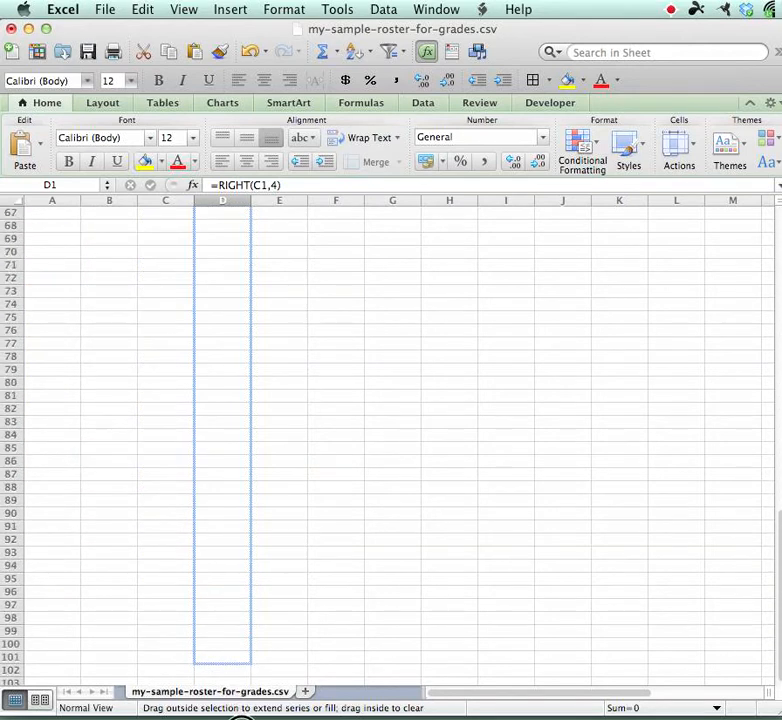
scroll("down", 3)
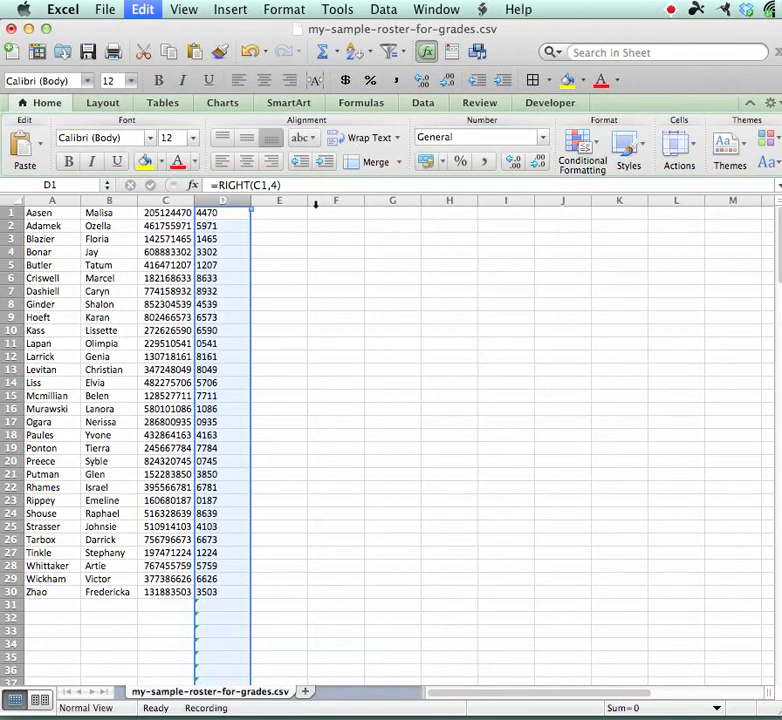
- Copy column D's four-digit results and paste them as plain values with Paste Special
key("cmd+c")
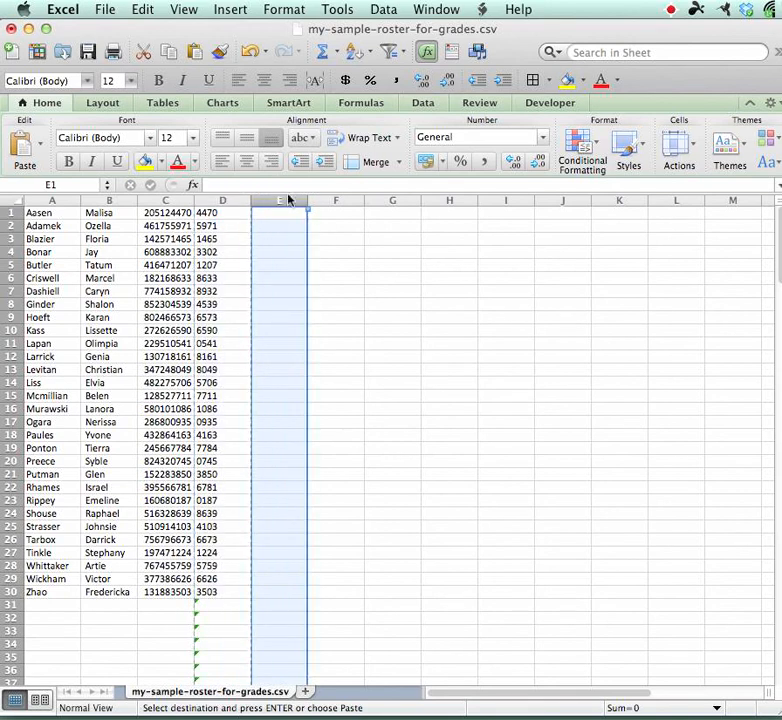
left_click(142, 9)
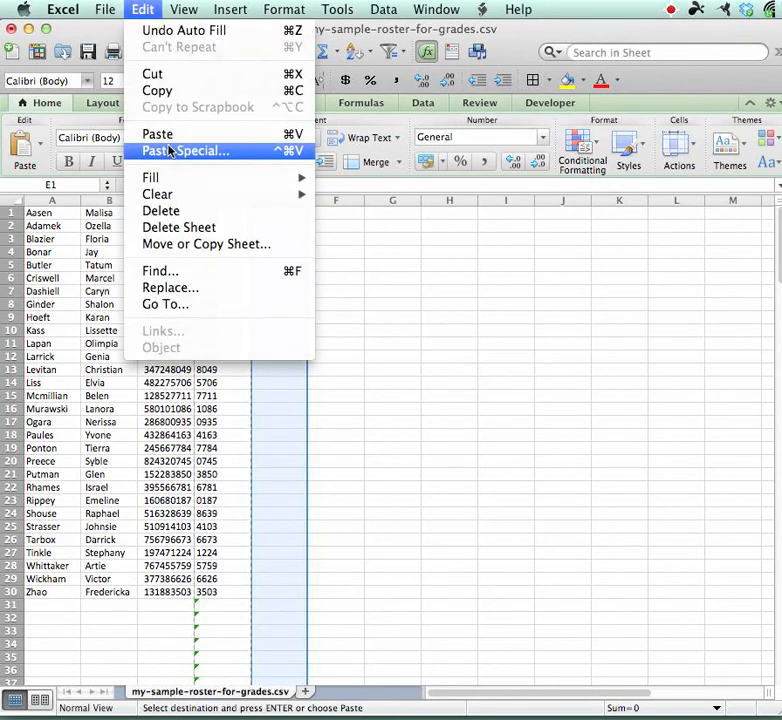
left_click(185, 151)
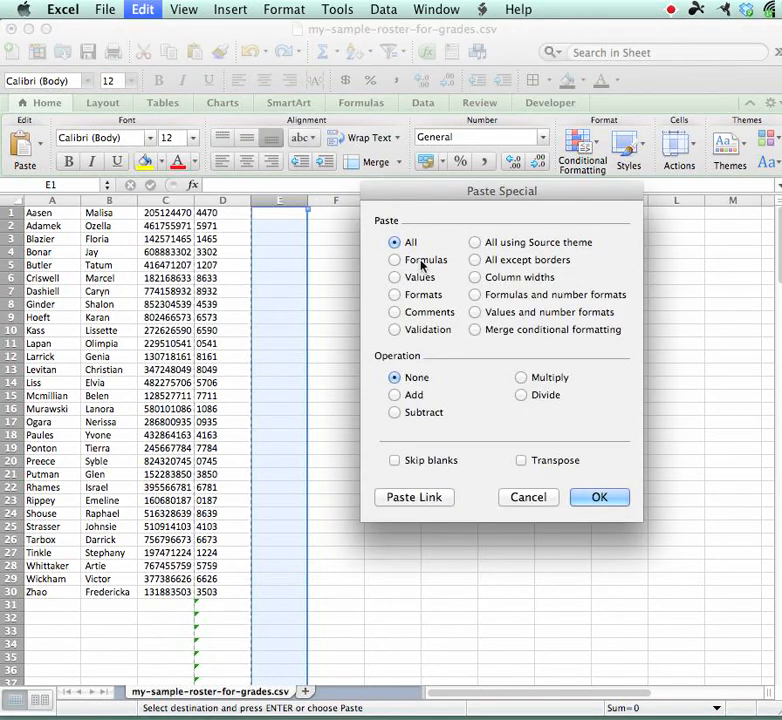
left_click(395, 277)
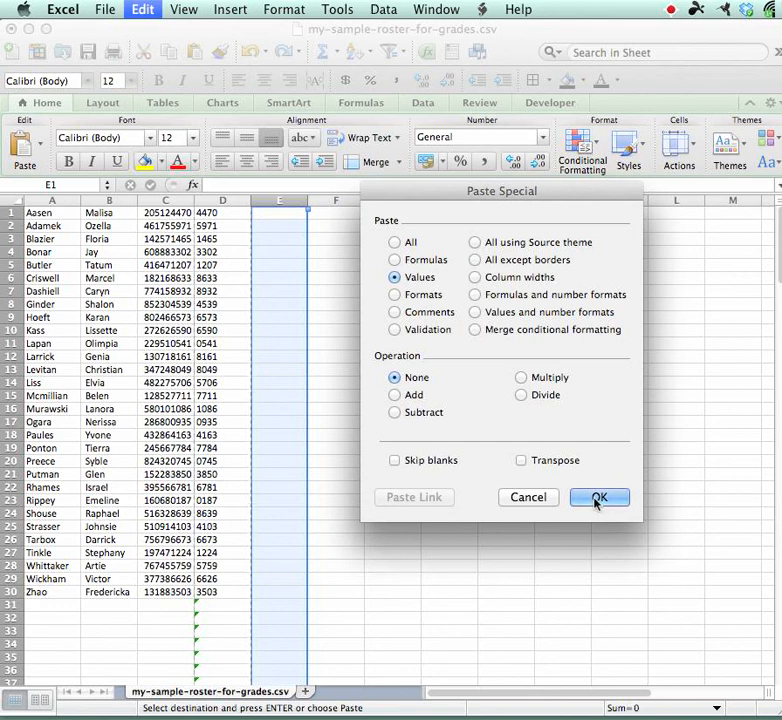
left_click(599, 497)
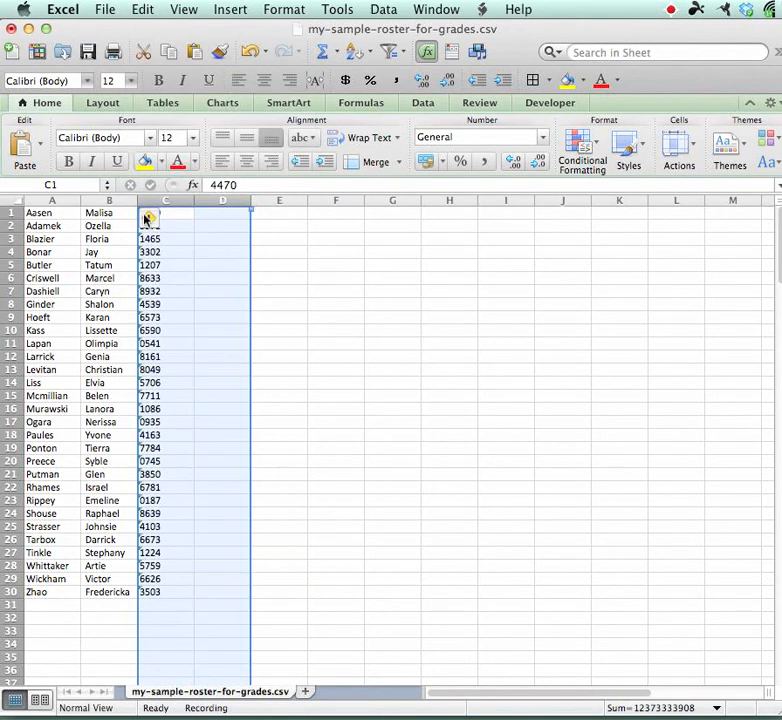
- Deselect the cleared helper column, stop the macro recording, and bring up the File menu
left_click(222, 265)
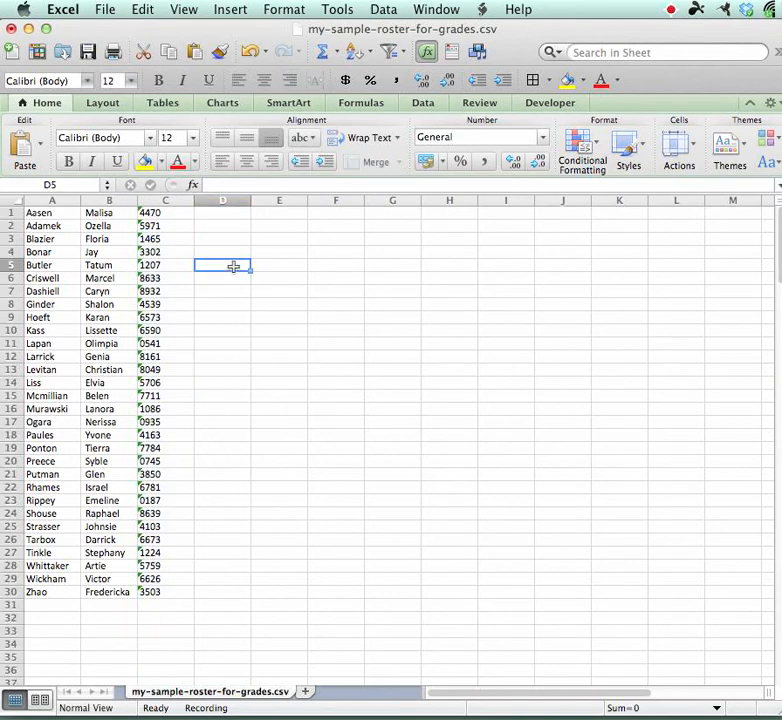
left_click(336, 9)
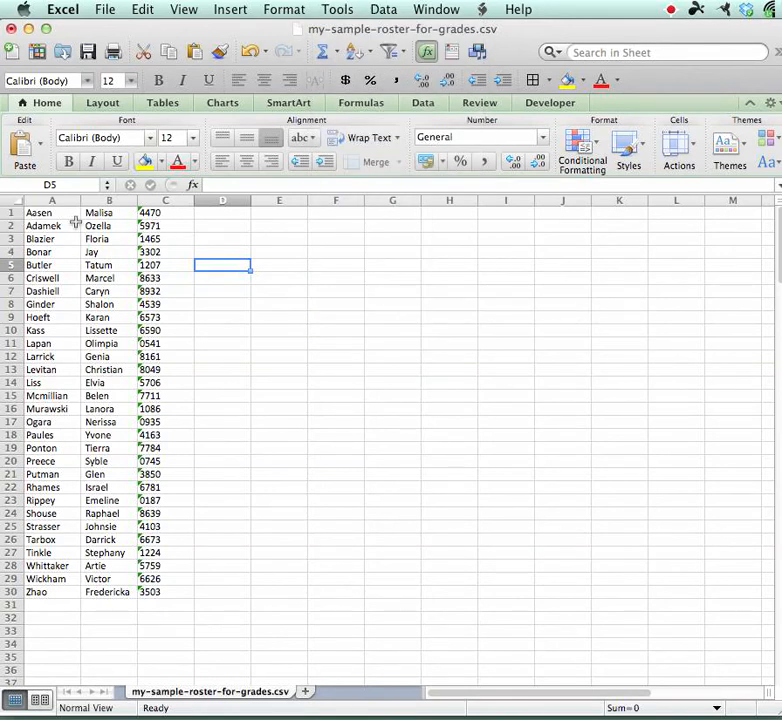
left_click(104, 9)
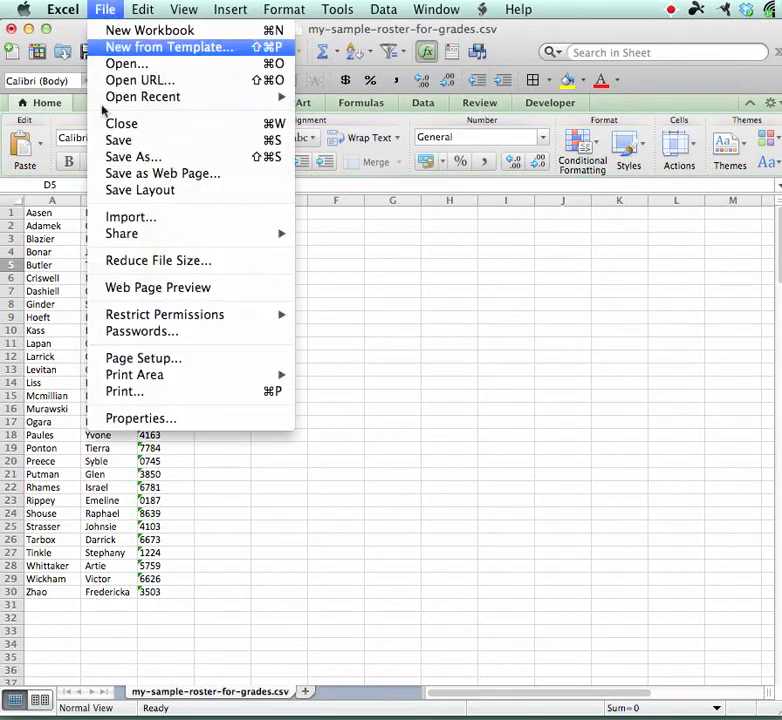
- Start Save As and rename the CSV file to end in 'roster'
left_click(133, 157)
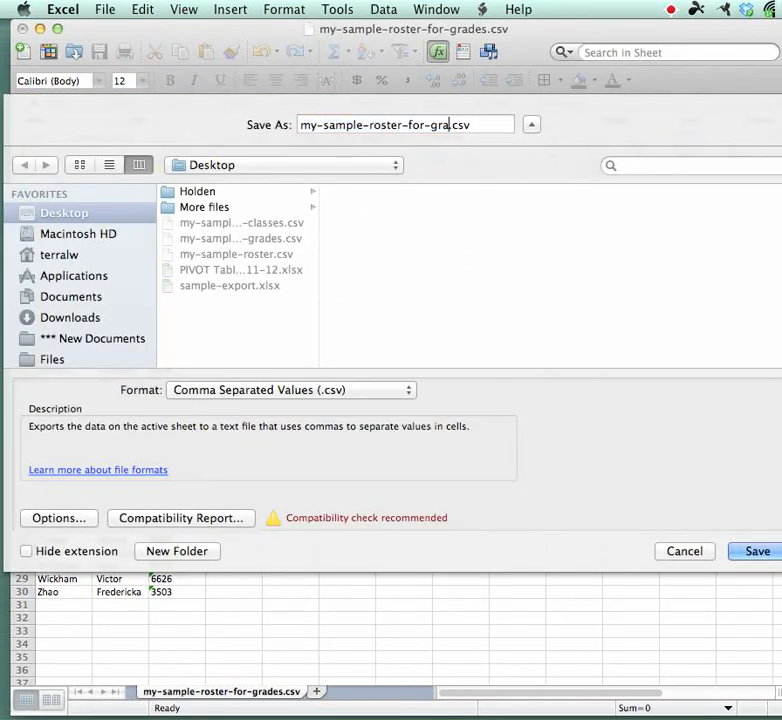
type("roste")
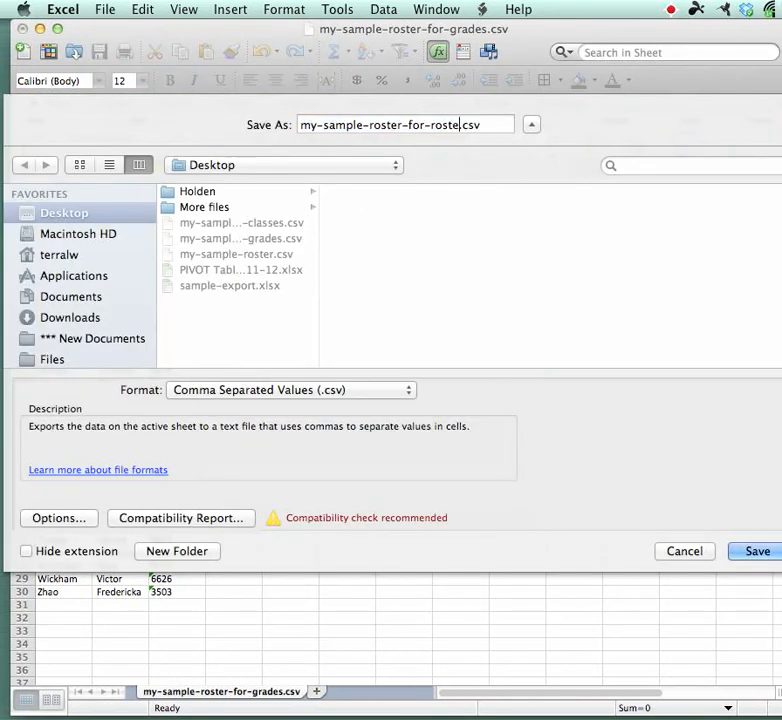